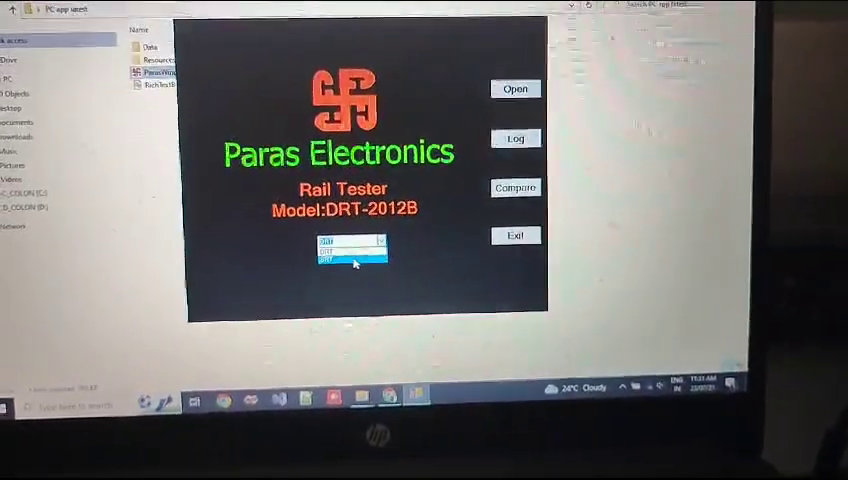
- Select the unit's run folder and load one of its log files for viewing
click(348, 264)
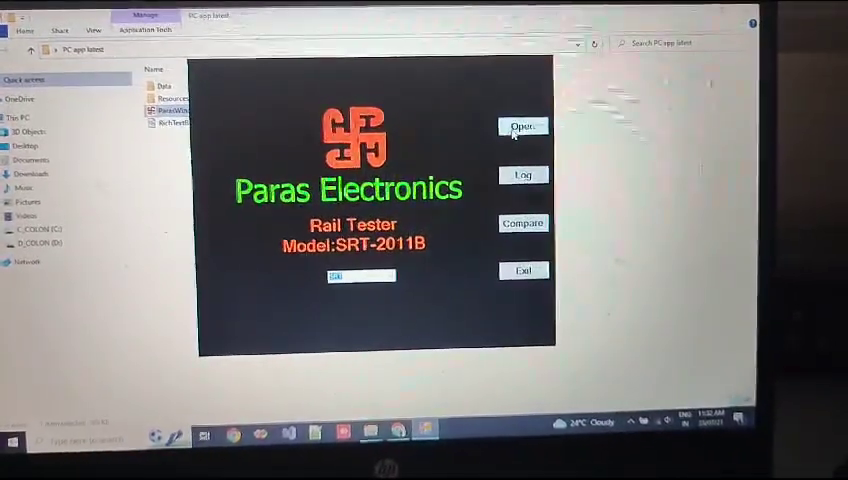
click(520, 126)
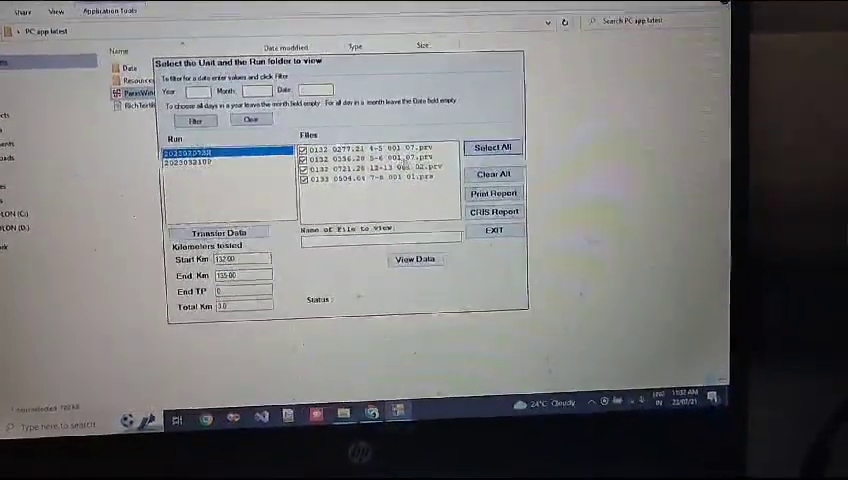
click(492, 174)
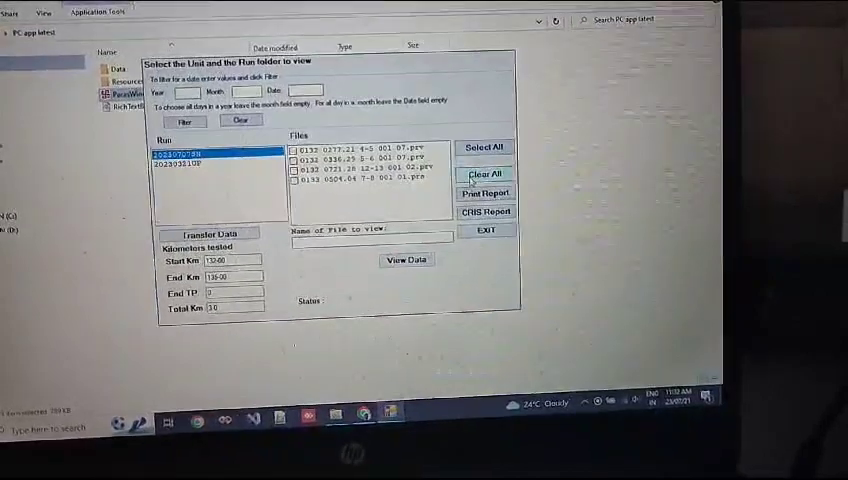
click(360, 164)
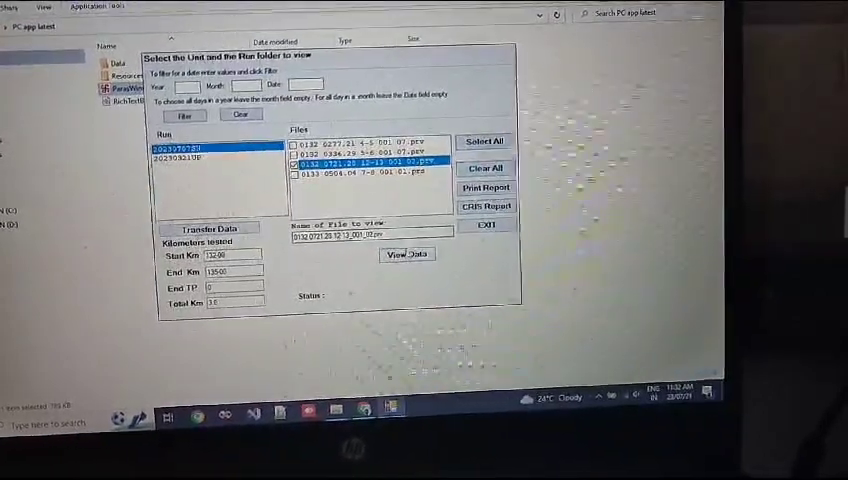
click(408, 254)
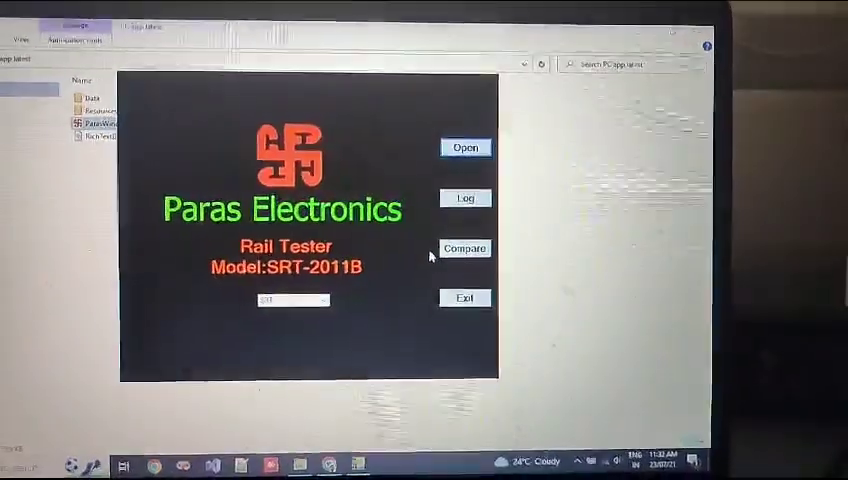
- Leave the log viewer and return to the SRT-2011B start screen
click(464, 246)
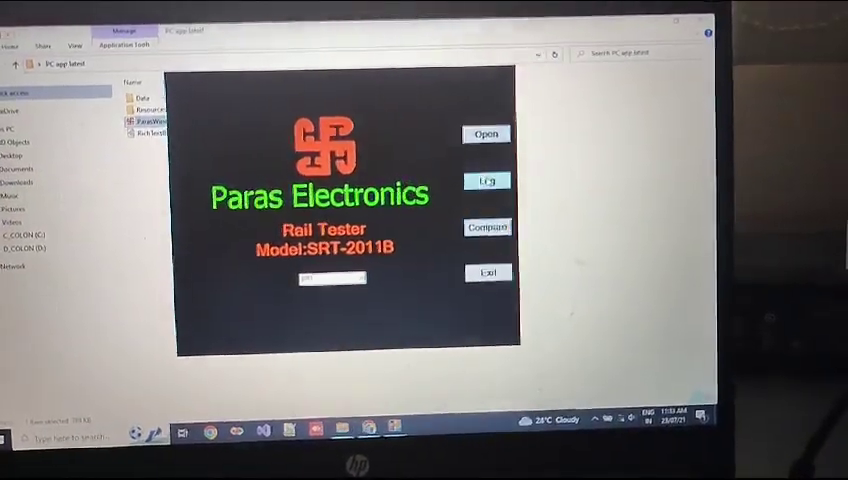
click(486, 180)
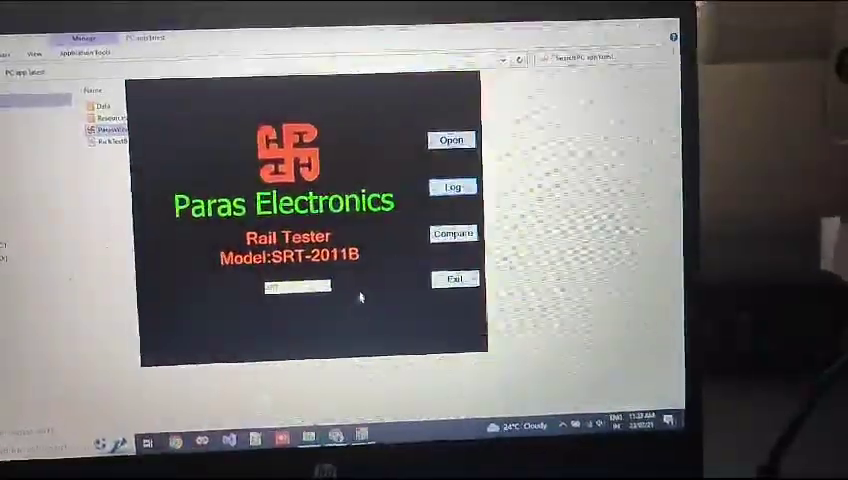
- Start the Compare LOG Viewer listing both runs' log files side by side
click(452, 232)
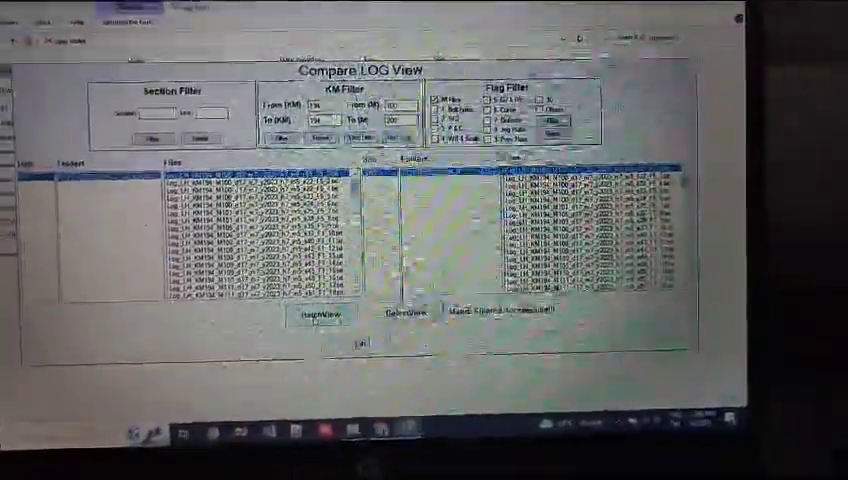
click(318, 318)
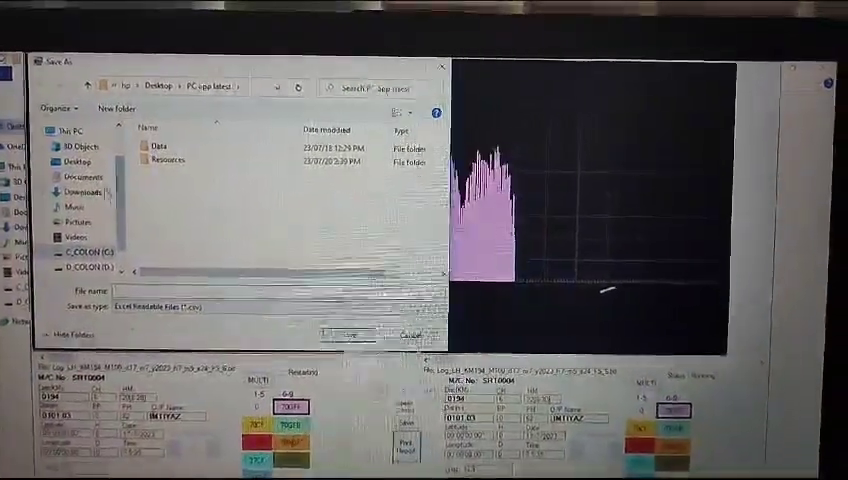
- Save the run-to-run report as an Excel file and confirm its generation
click(72, 156)
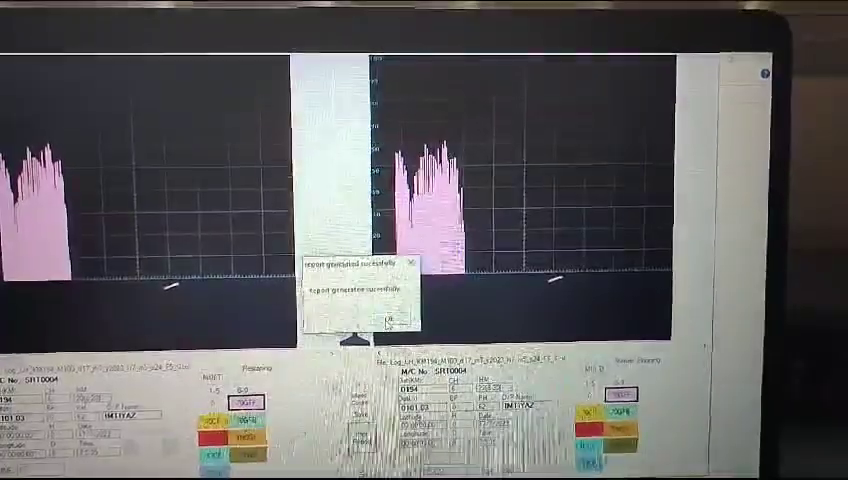
click(392, 320)
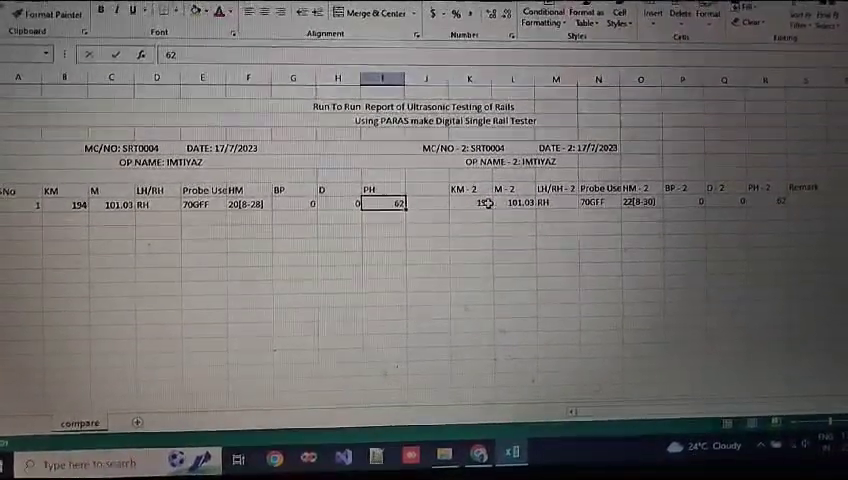
- Inspect the second run's kilometre reading (km 194) in the Excel report
click(482, 200)
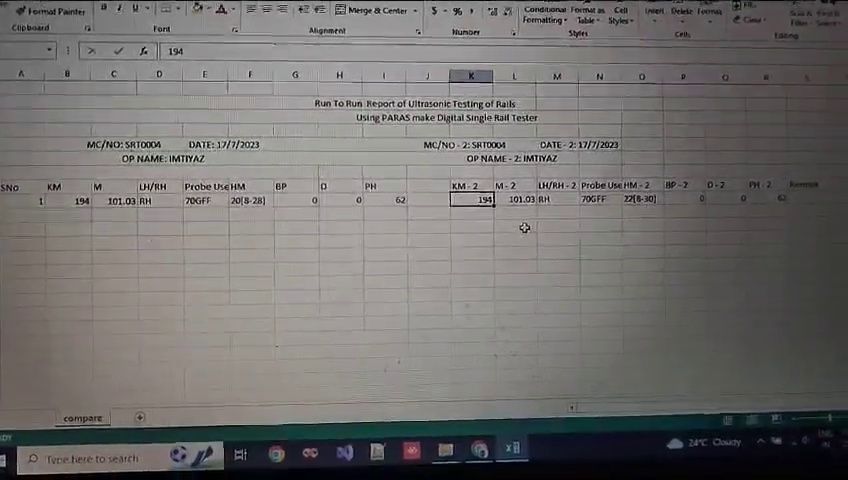